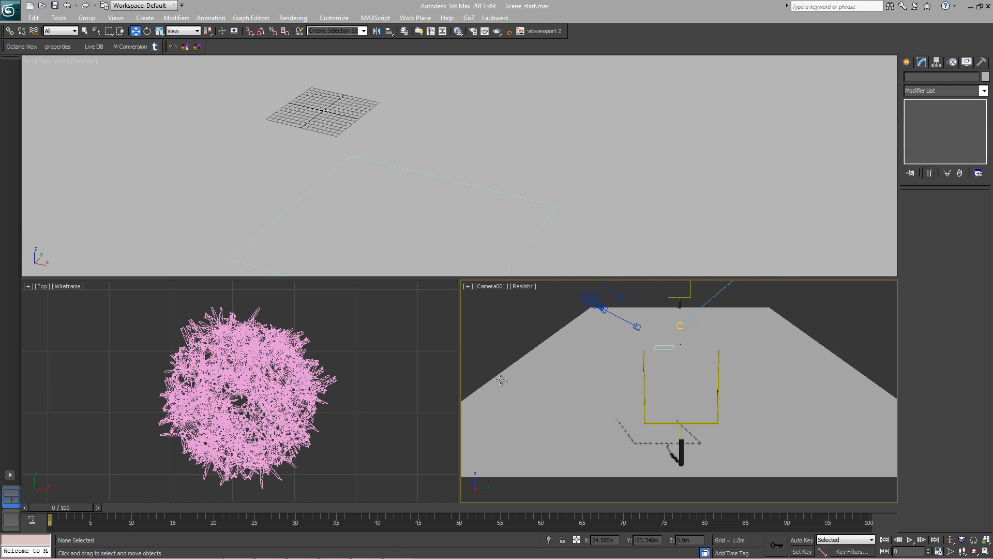
{"action": "mouse_move", "coordinate": [570, 327]}
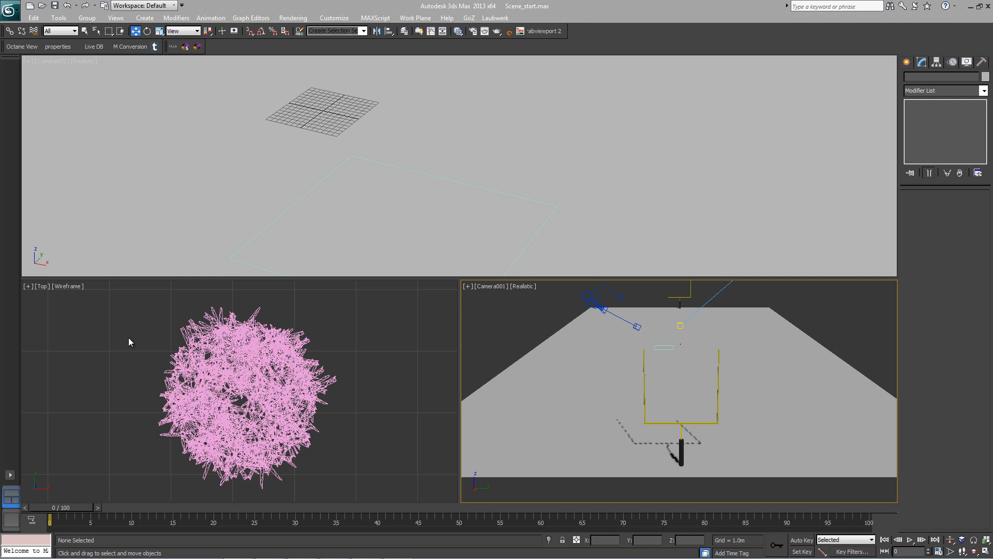
{"action": "mouse_move", "coordinate": [195, 316]}
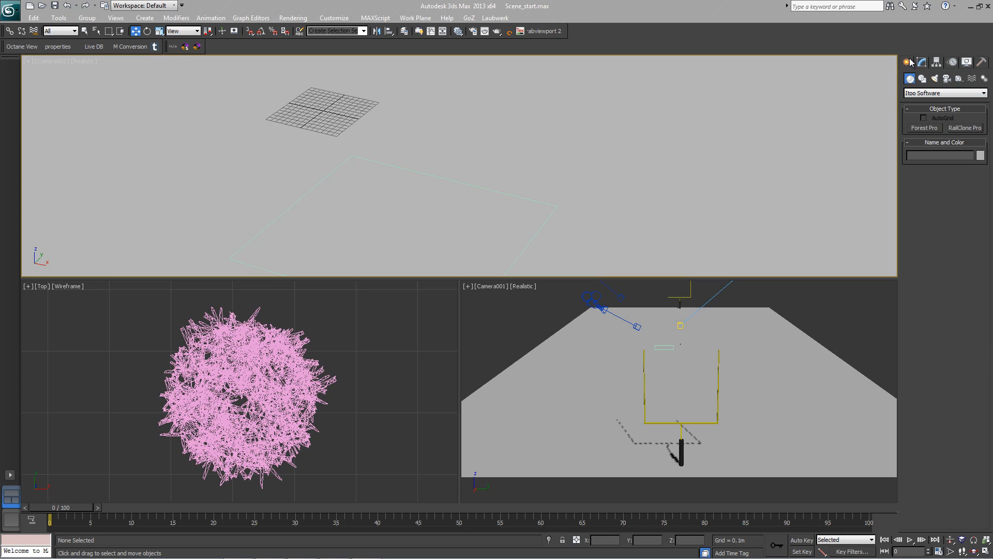
- Create Forest001 scattering grass_clump_small from the Forest Pro library
{"action": "left_click", "coordinate": [944, 93]}
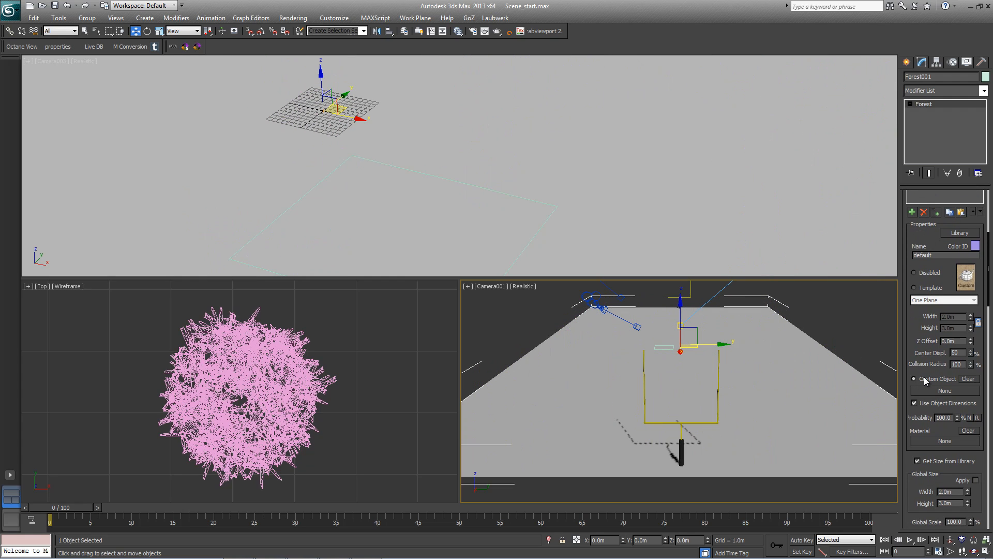
{"action": "left_click", "coordinate": [944, 391]}
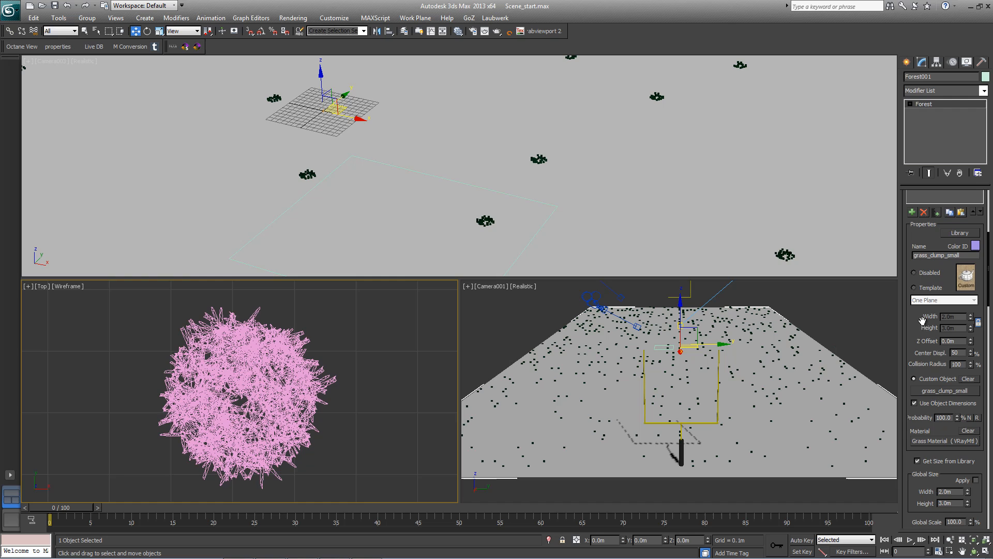
{"action": "scroll", "scroll_direction": "down", "scroll_amount": 3}
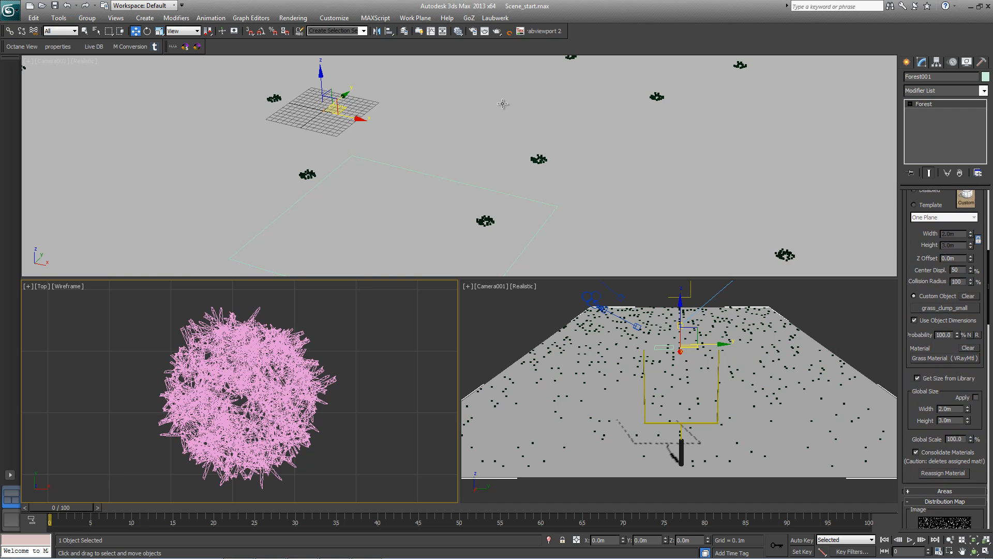
{"action": "mouse_move", "coordinate": [197, 311]}
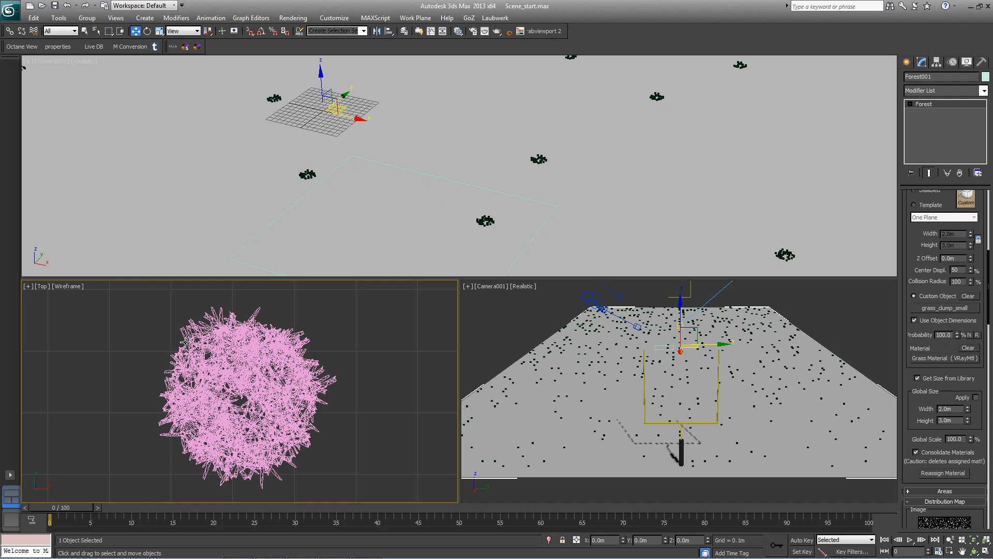
{"action": "mouse_move", "coordinate": [248, 391]}
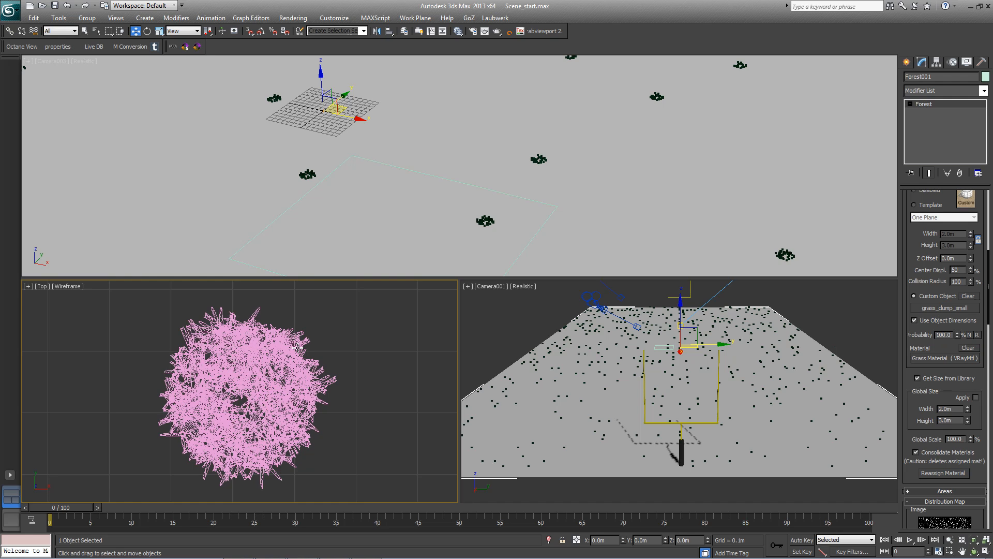
{"action": "mouse_move", "coordinate": [380, 157]}
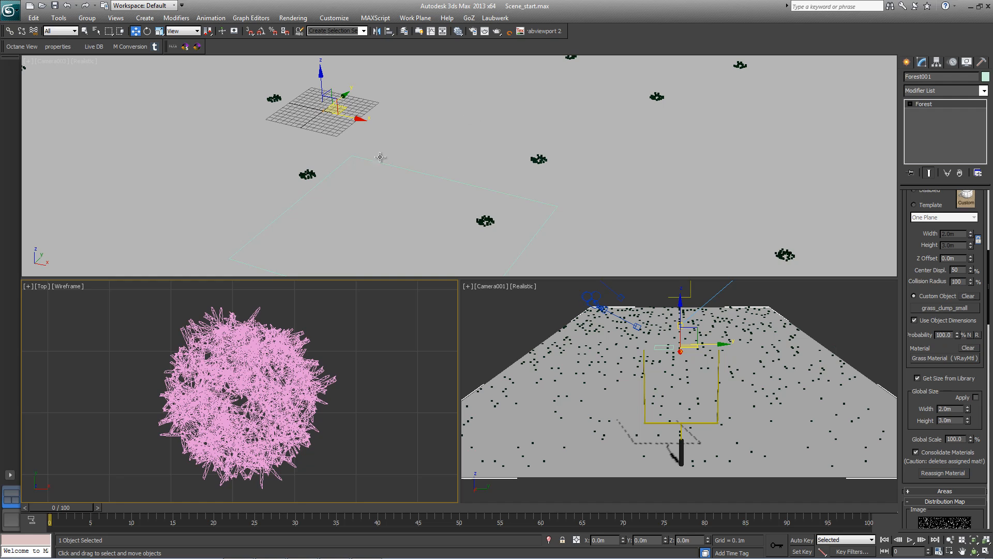
{"action": "mouse_move", "coordinate": [419, 135]}
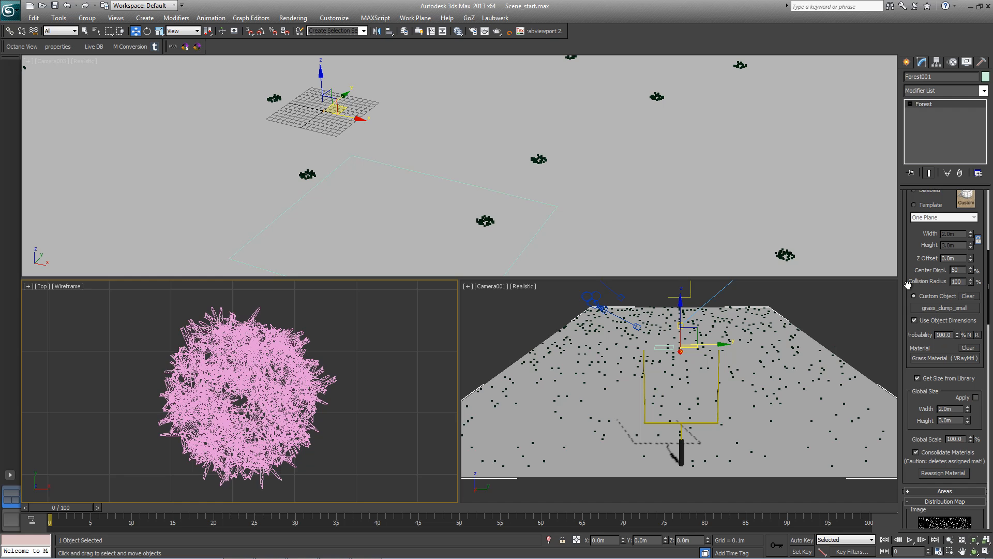
{"action": "scroll", "scroll_direction": "down", "scroll_amount": 3}
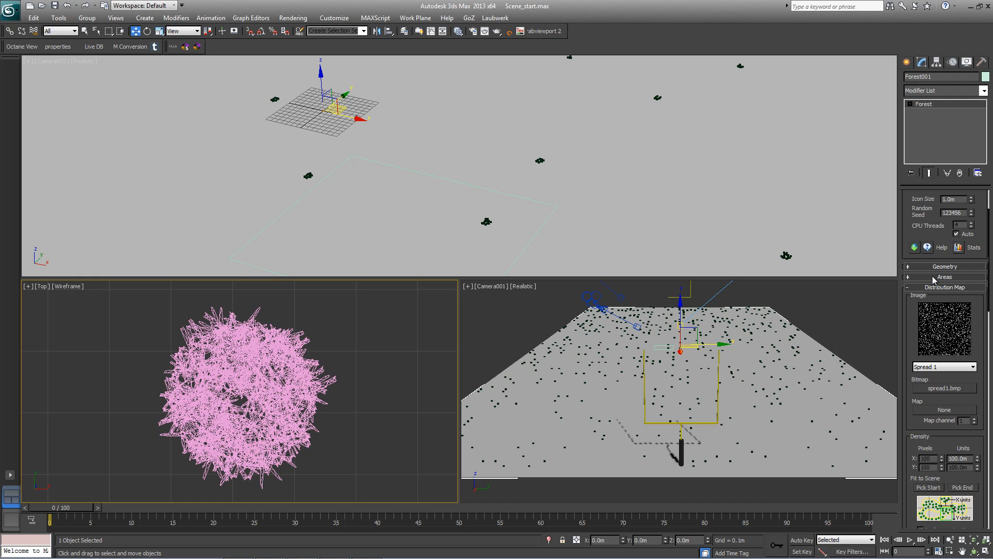
- Add Rectangle001 as a spline area in the Forest Areas list beside the surface area
{"action": "left_click", "coordinate": [945, 276]}
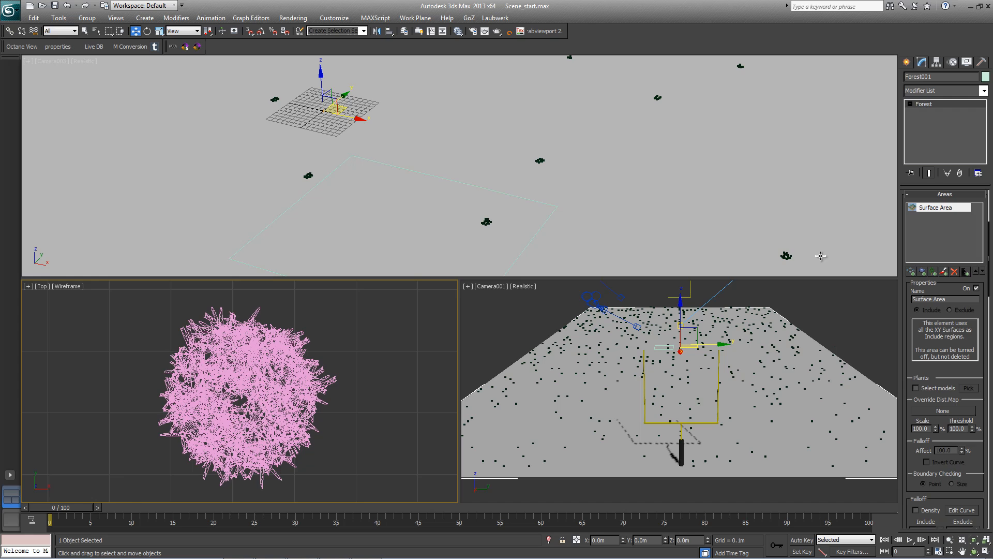
{"action": "mouse_move", "coordinate": [583, 180]}
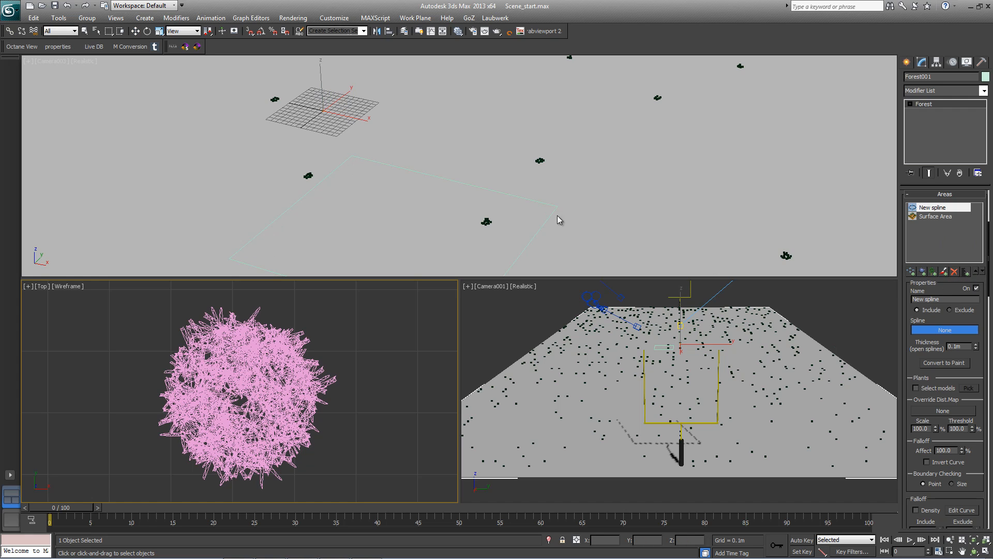
{"action": "left_click", "coordinate": [937, 217]}
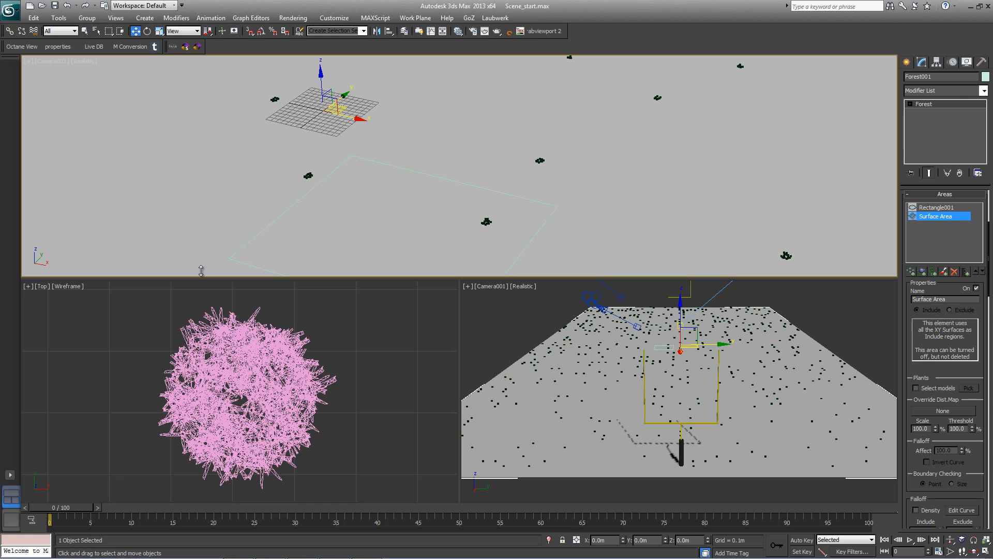
{"action": "mouse_move", "coordinate": [505, 242]}
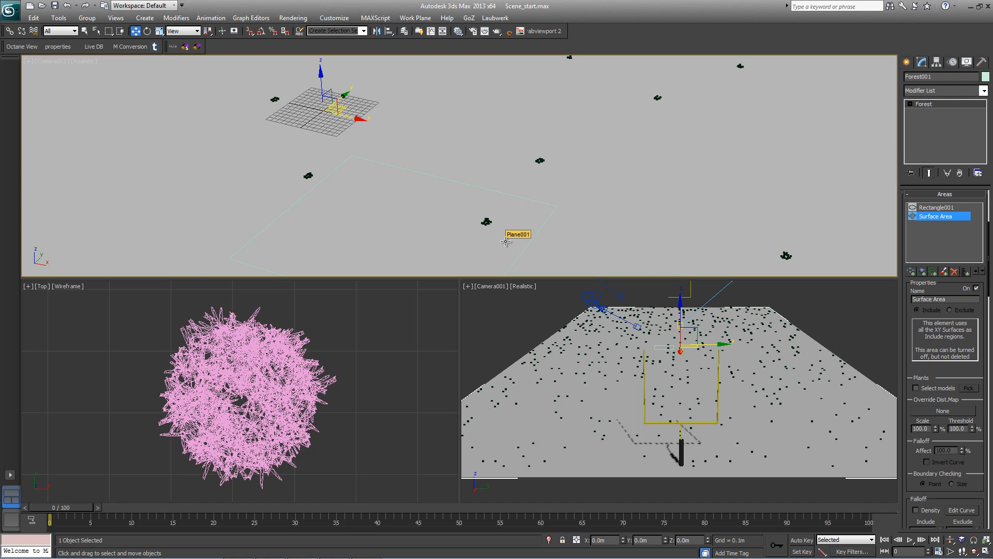
{"action": "mouse_move", "coordinate": [544, 223]}
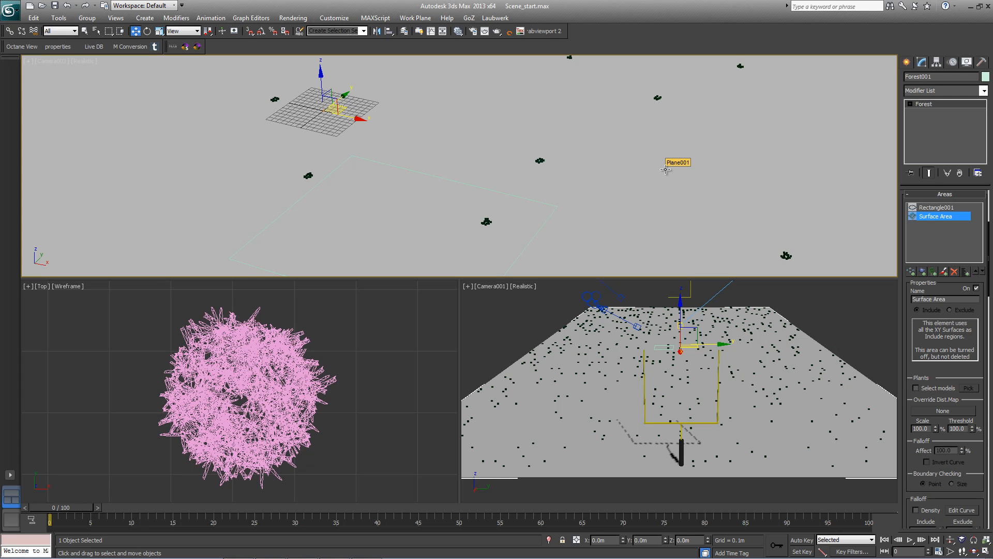
{"action": "mouse_move", "coordinate": [623, 259]}
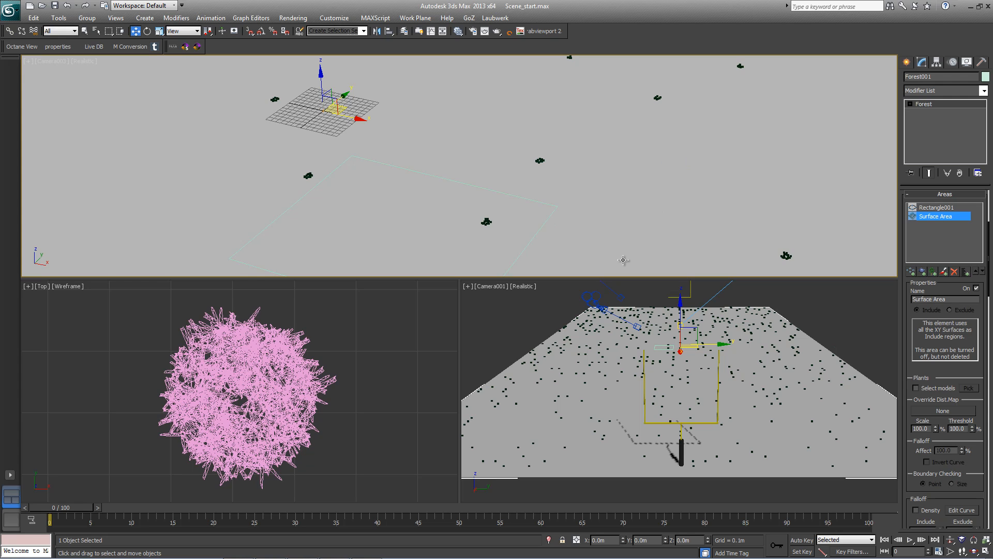
{"action": "mouse_move", "coordinate": [636, 196]}
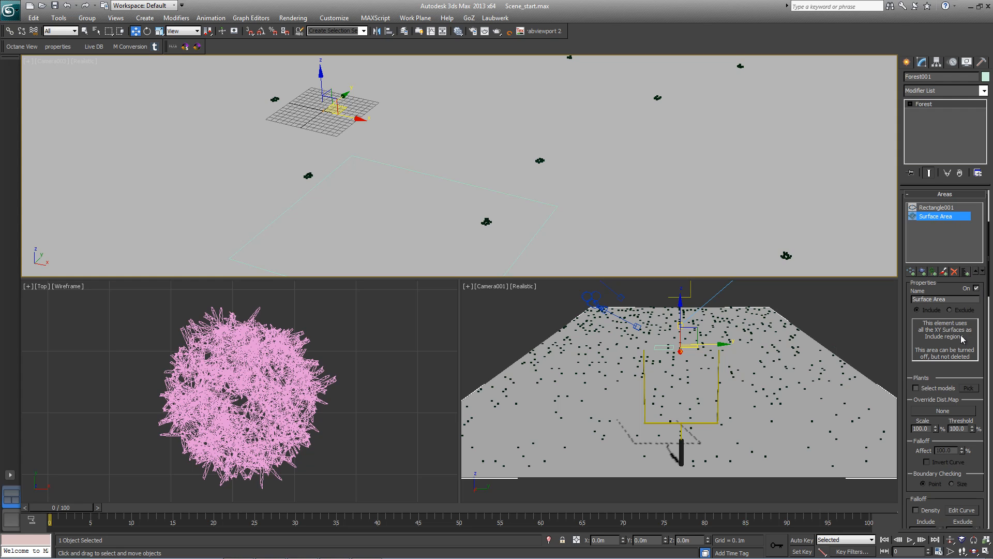
{"action": "left_click", "coordinate": [934, 207]}
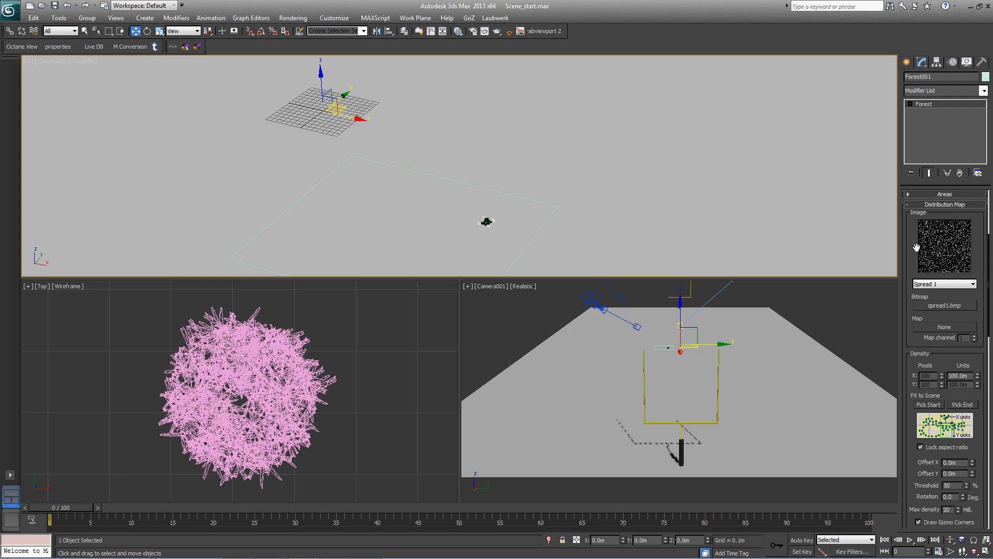
- Set the Distribution Map preset to Full with 0.1m density units
{"action": "scroll", "scroll_direction": "down", "scroll_amount": 3}
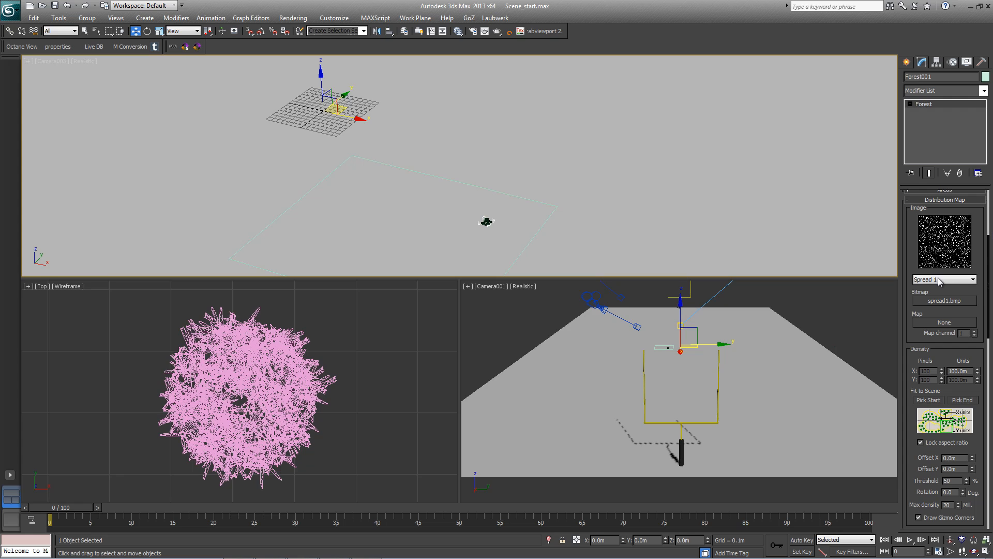
{"action": "left_click", "coordinate": [973, 280]}
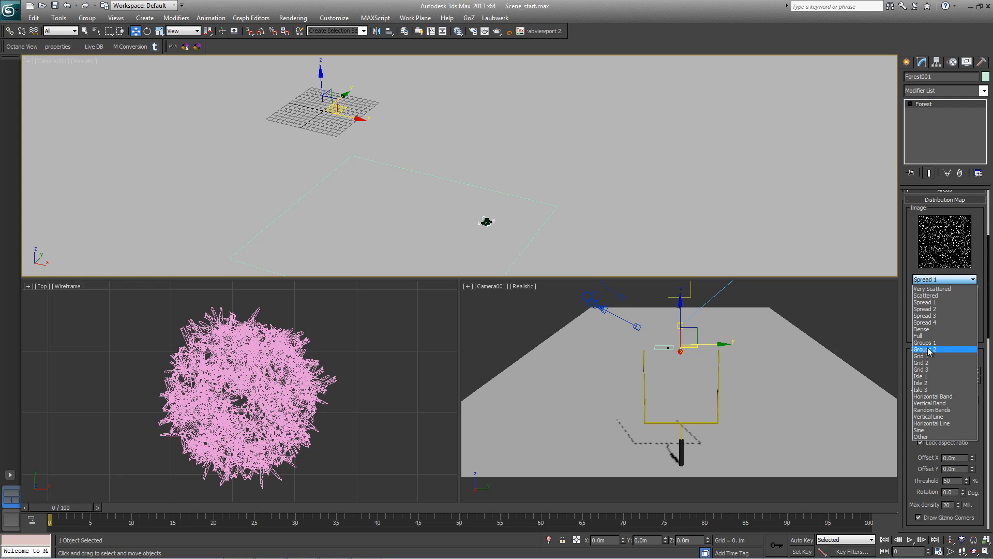
{"action": "left_click", "coordinate": [920, 336]}
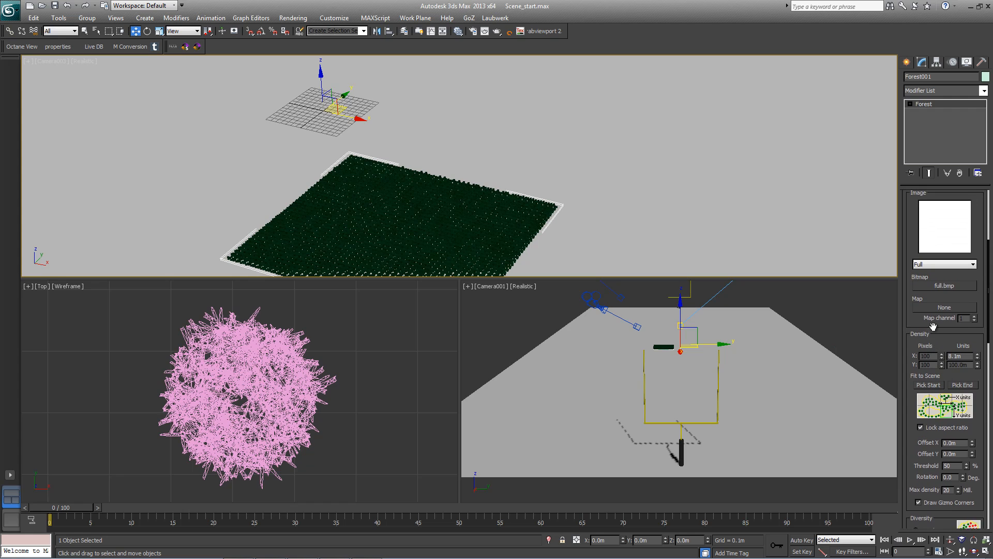
{"action": "left_click", "coordinate": [945, 271]}
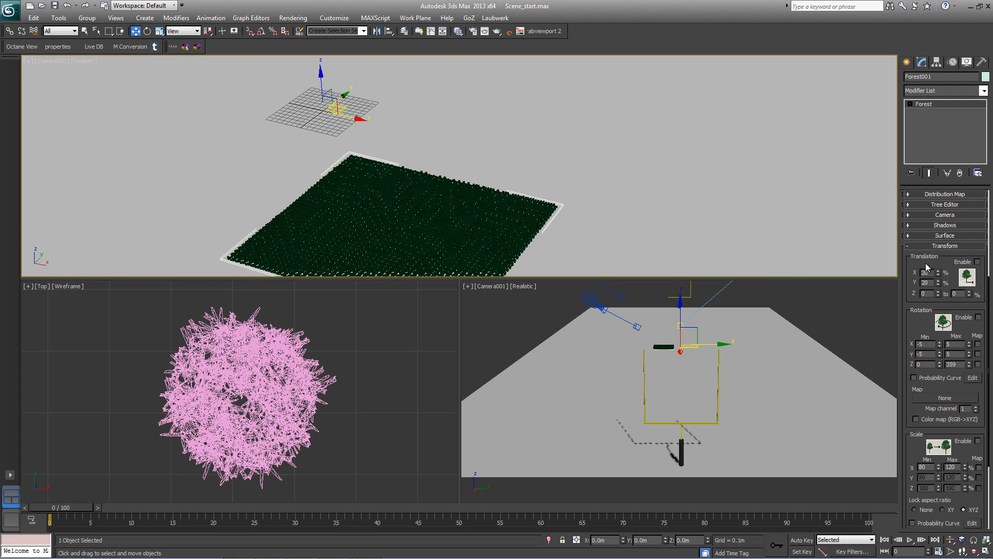
{"action": "mouse_move", "coordinate": [976, 263]}
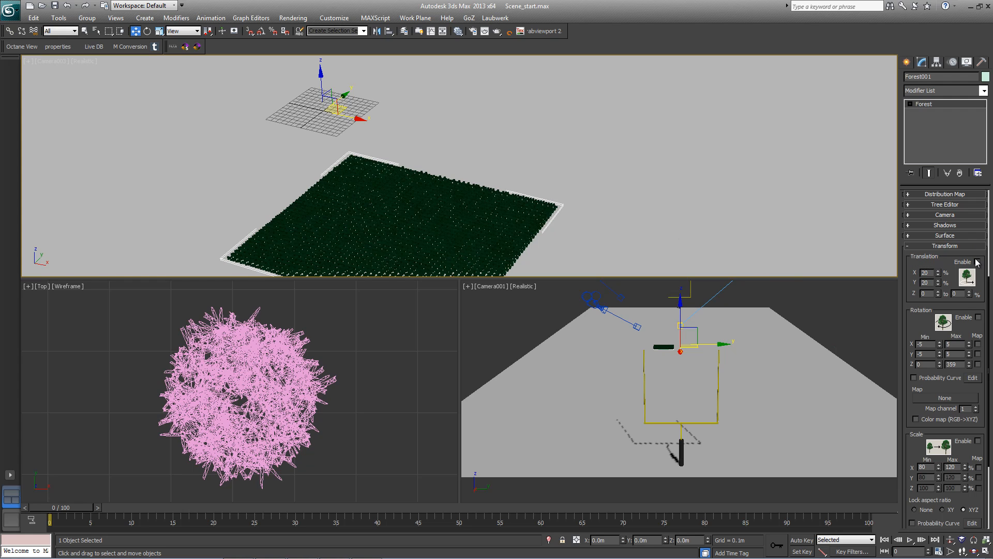
{"action": "mouse_move", "coordinate": [490, 272]}
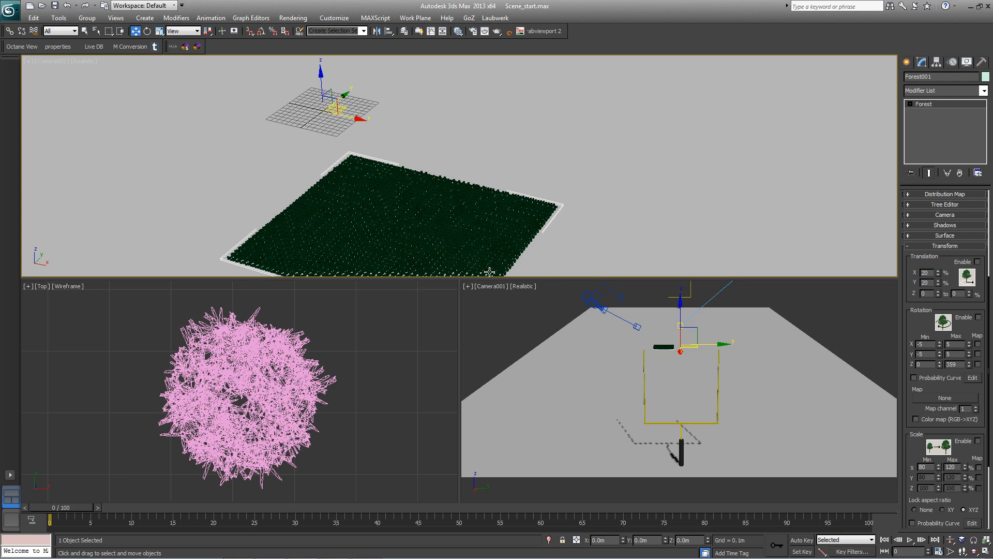
{"action": "mouse_move", "coordinate": [497, 31]}
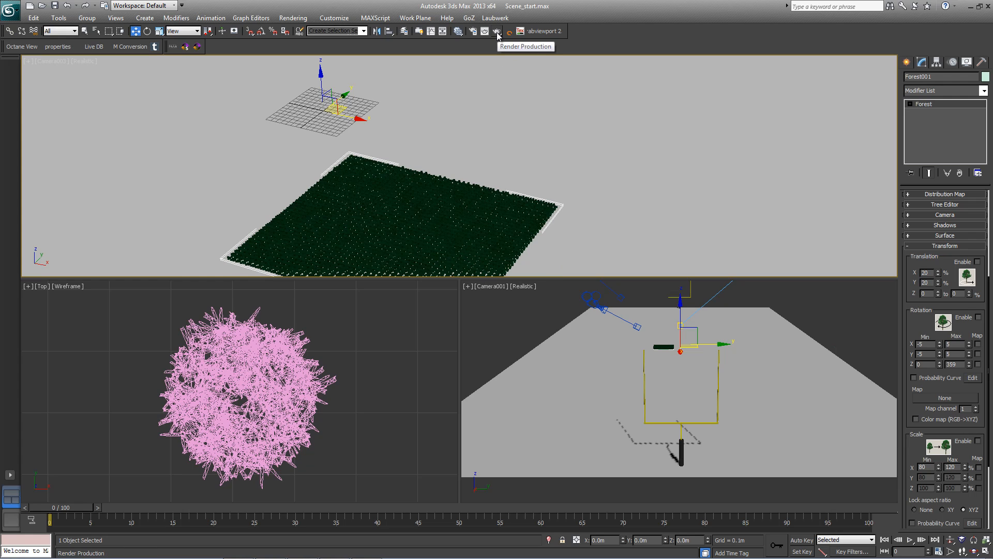
{"action": "mouse_move", "coordinate": [497, 35]}
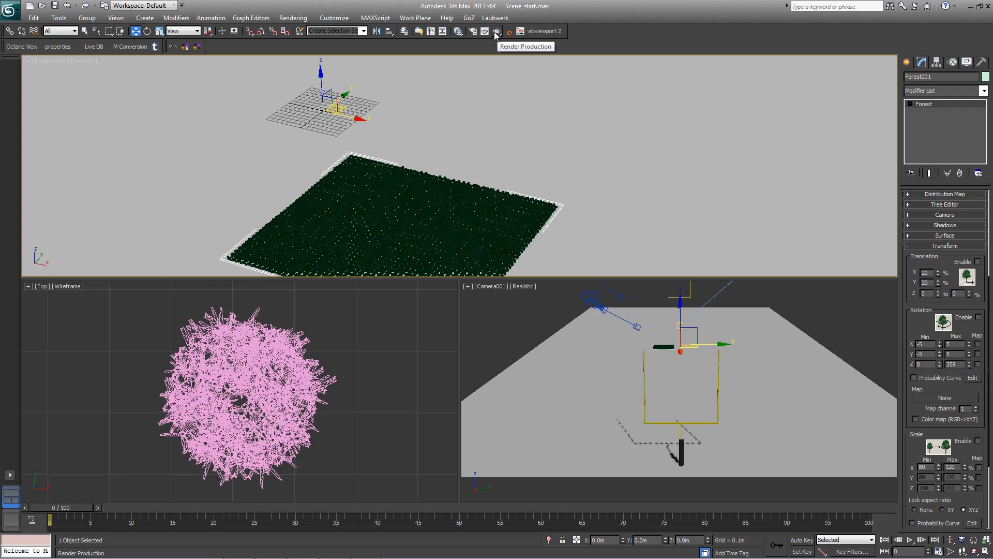
- Render the camera view of the grass field, then stop the render
{"action": "left_click", "coordinate": [496, 31]}
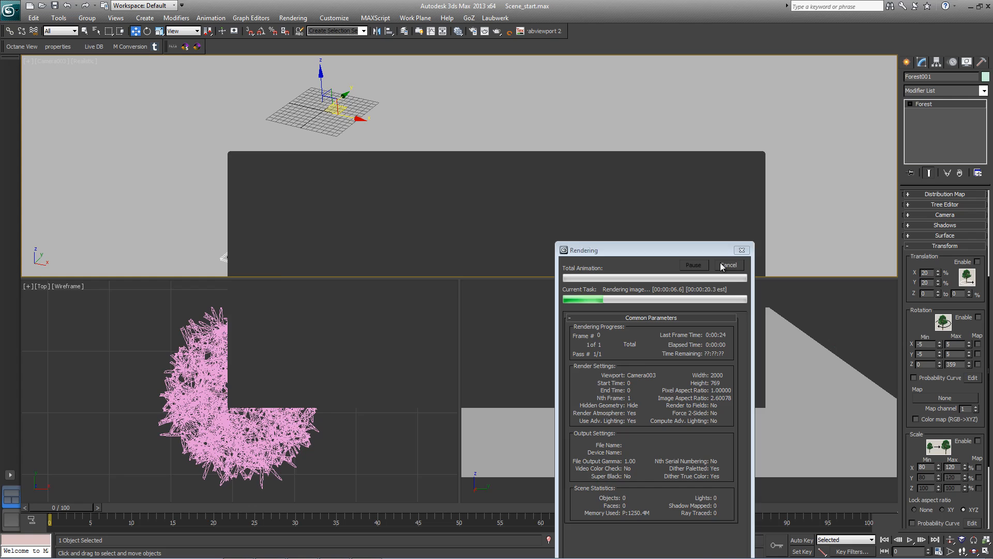
{"action": "left_click", "coordinate": [728, 265]}
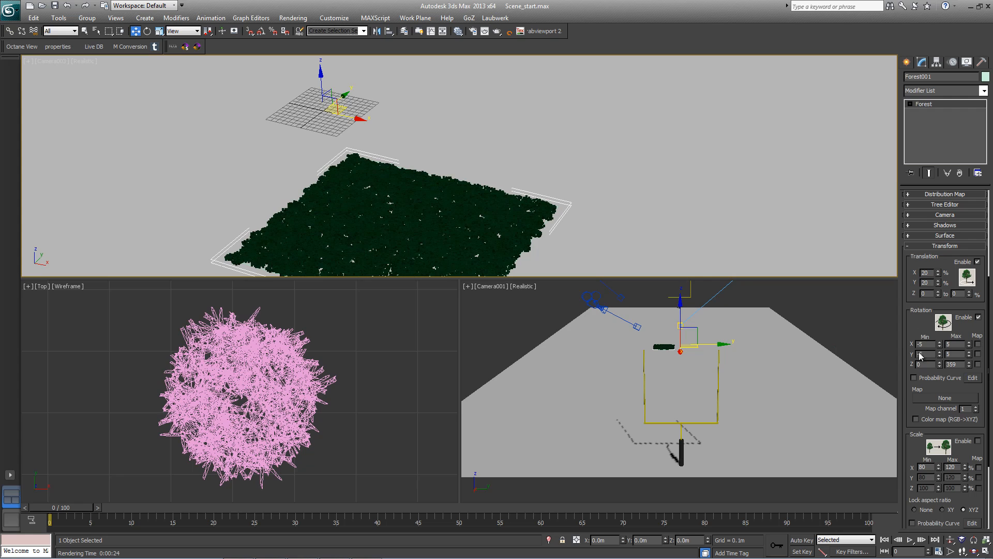
- Scroll down the Forest Pro panel to the Transform rollout
{"action": "scroll", "scroll_direction": "down", "scroll_amount": 3}
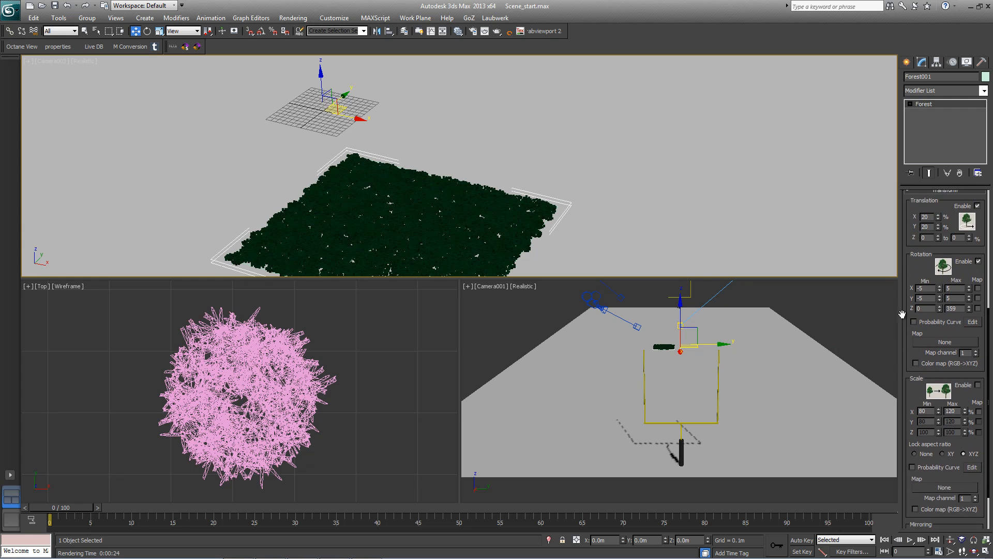
{"action": "scroll", "scroll_direction": "down", "scroll_amount": 3}
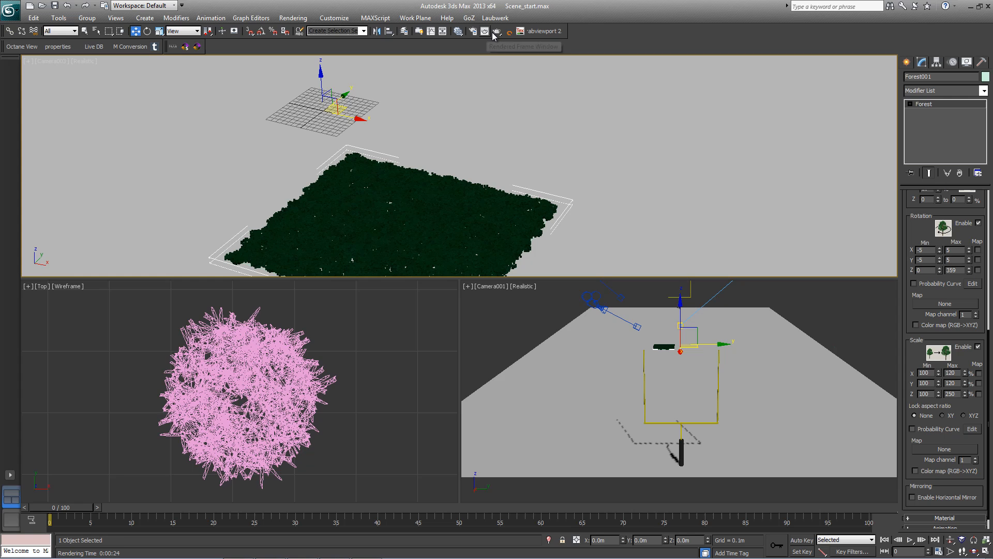
{"action": "left_click", "coordinate": [493, 31]}
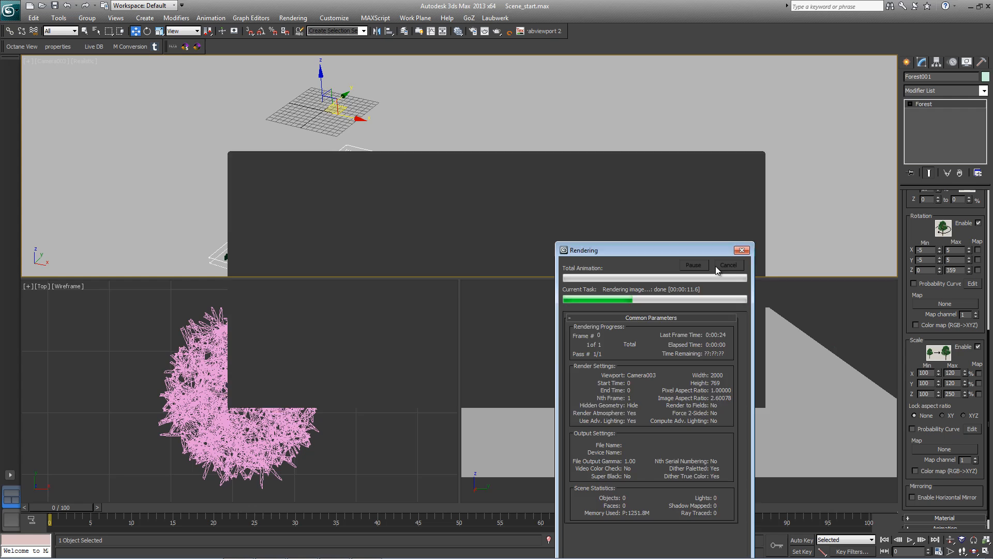
{"action": "left_click", "coordinate": [728, 264]}
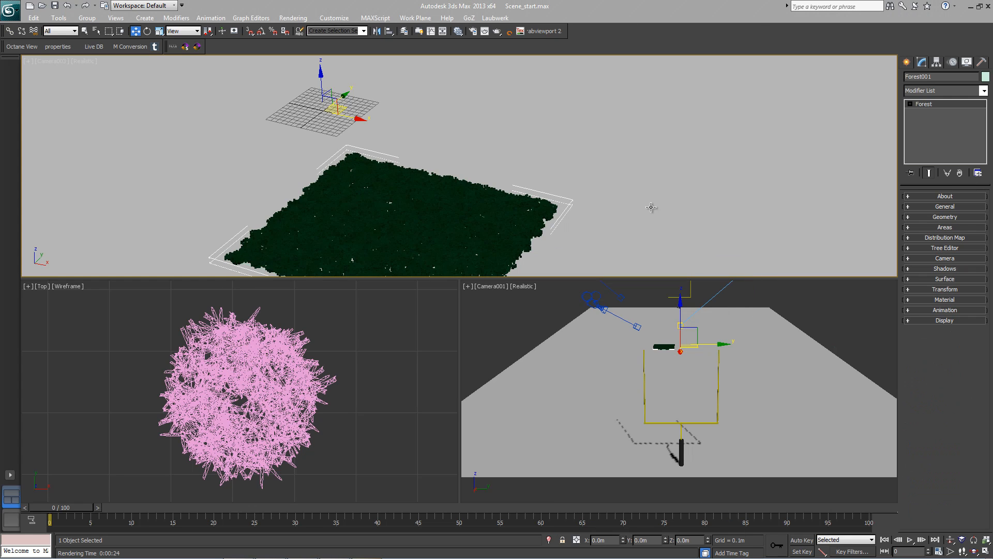
{"action": "mouse_move", "coordinate": [650, 207]}
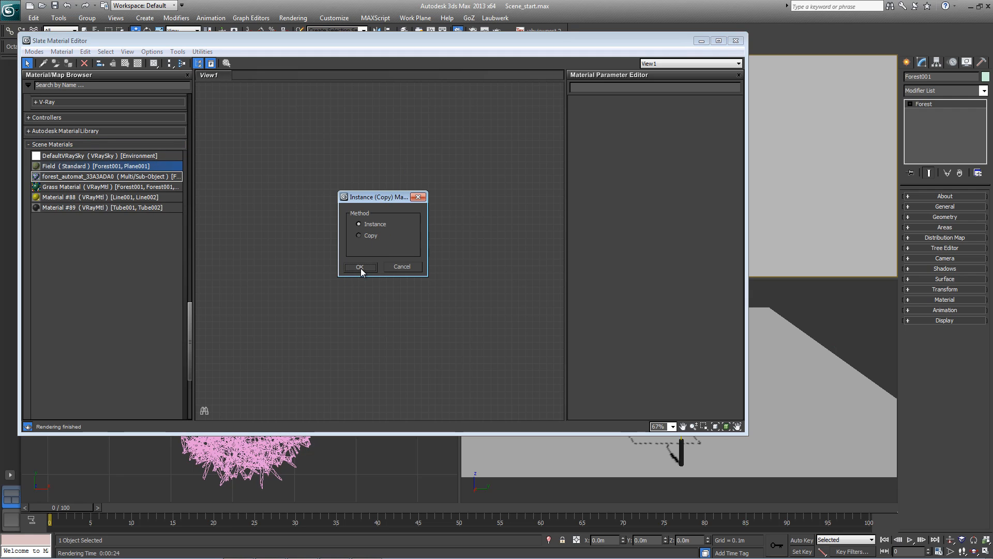
- Add Field and Grass Material as instances and show Field shaded in viewports
{"action": "left_click", "coordinate": [360, 266]}
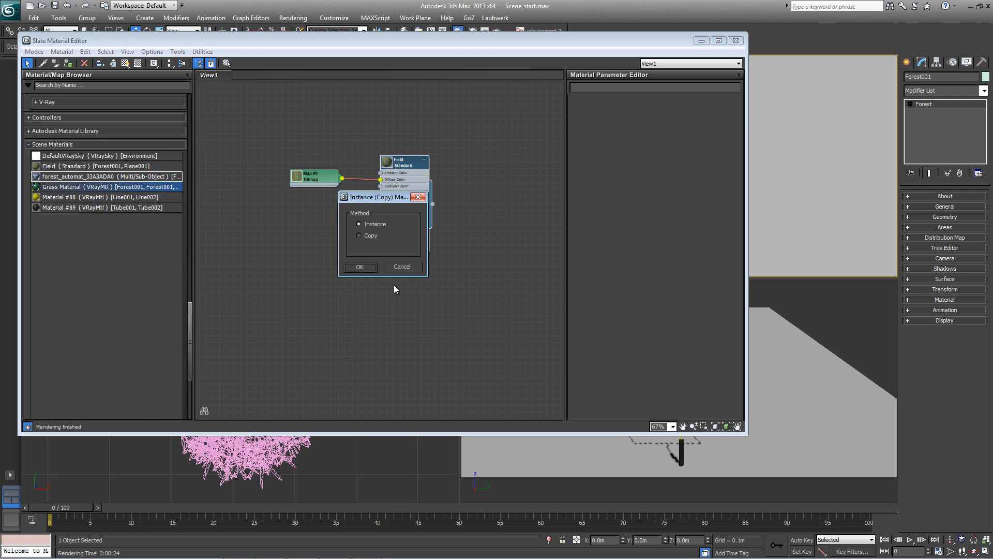
{"action": "left_click", "coordinate": [359, 266]}
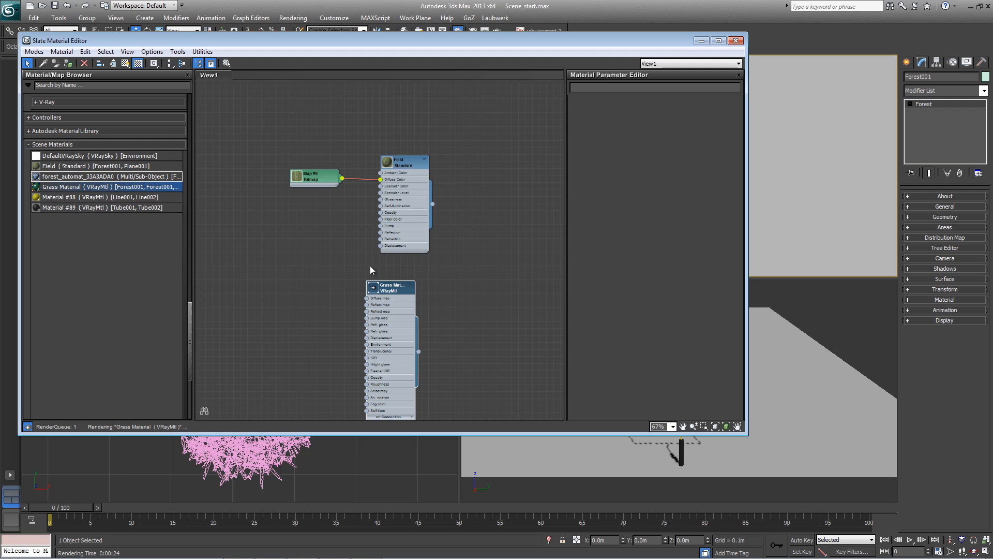
{"action": "left_click_drag", "start_coordinate": [390, 286], "coordinate": [403, 270]}
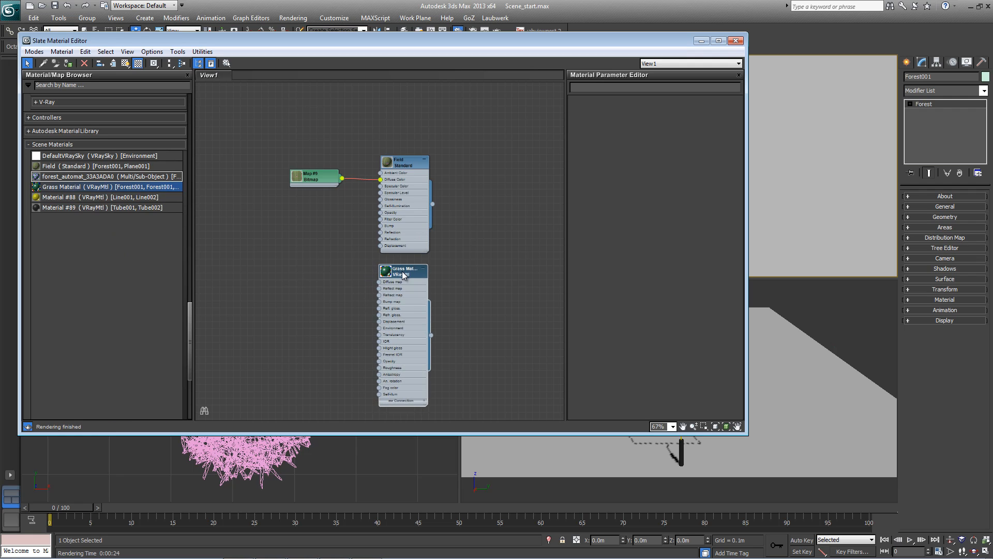
{"action": "right_click", "coordinate": [402, 161]}
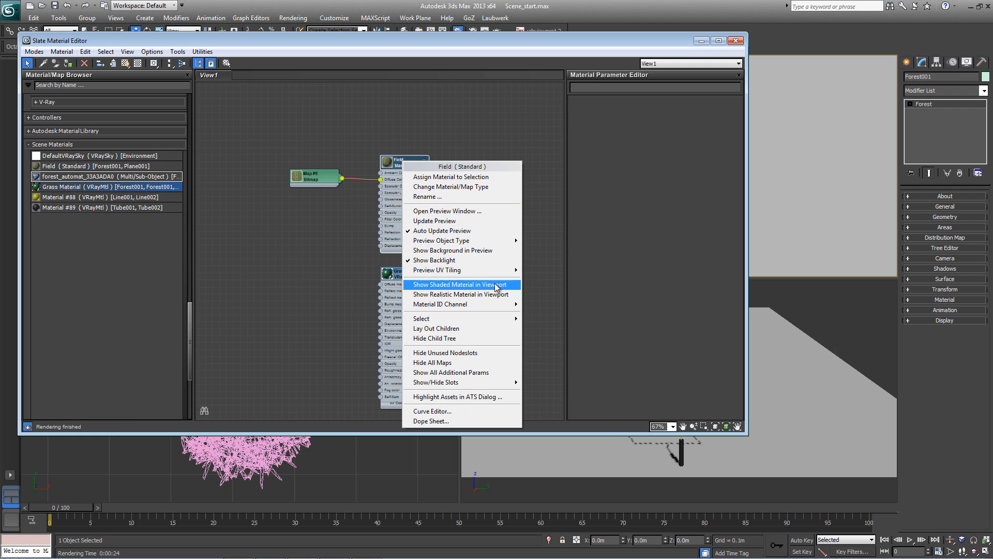
{"action": "left_click", "coordinate": [454, 284]}
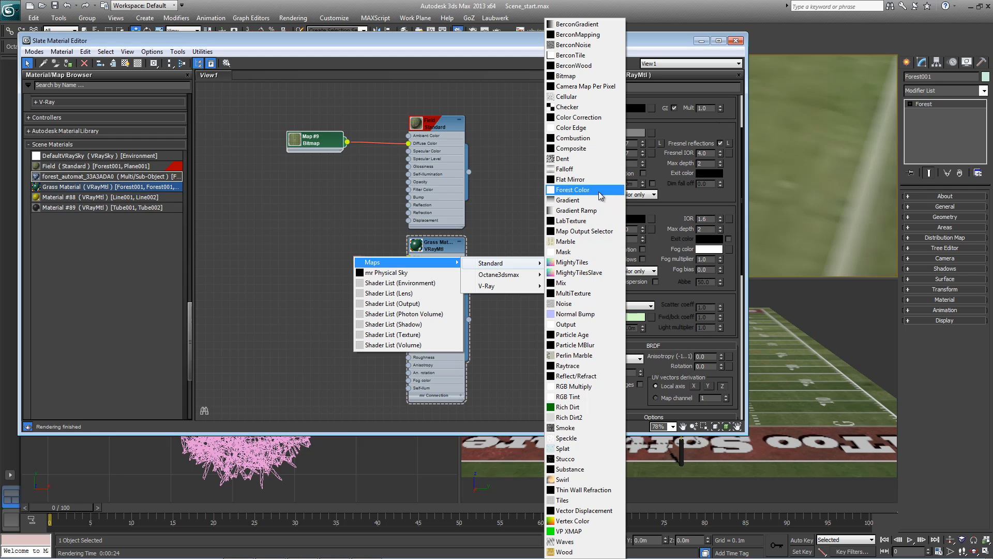
- Add a Forest Color map to the Grass Material's diffuse slot
{"action": "left_click", "coordinate": [571, 190]}
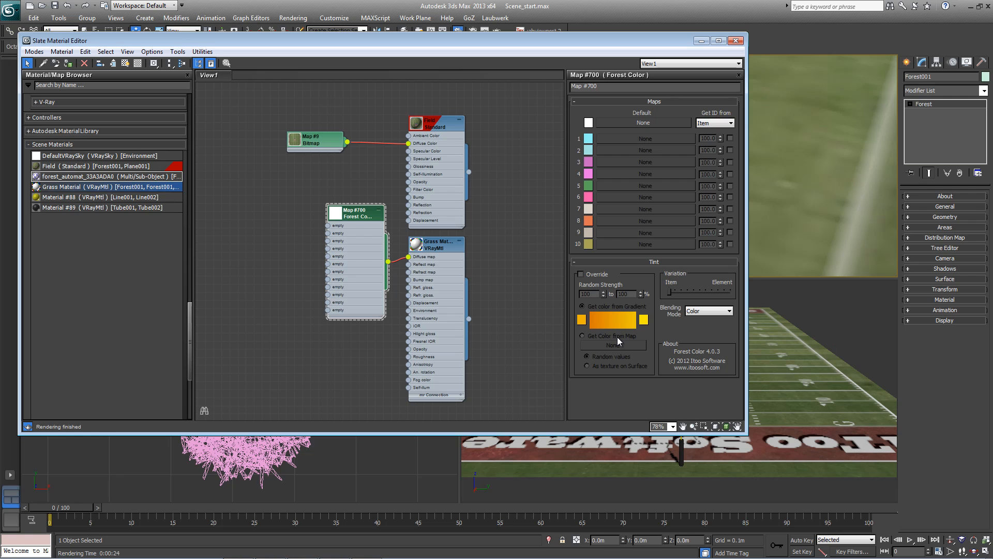
- Enable tint Override, Get Color from Map, and instance Map #9 into Color Tint Map
{"action": "left_click", "coordinate": [580, 274]}
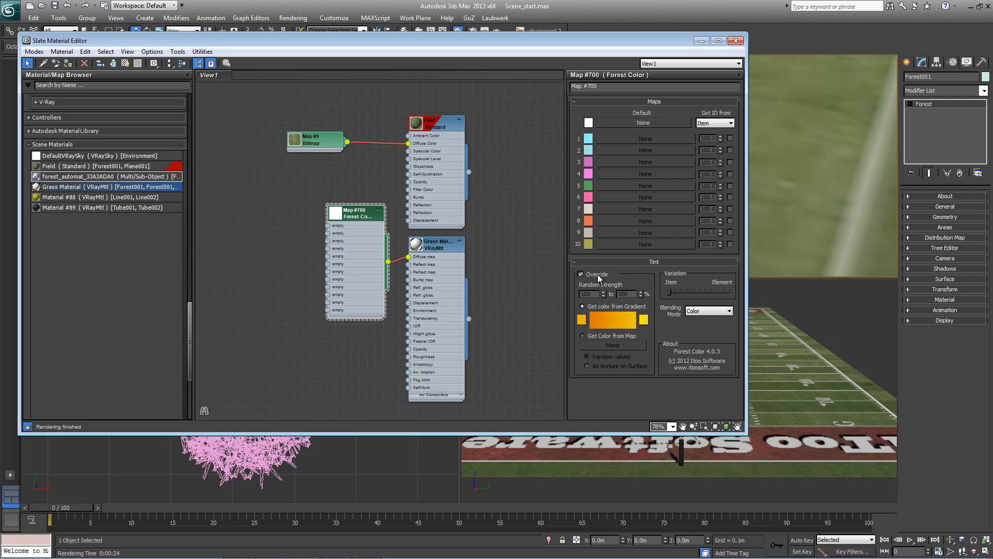
{"action": "mouse_move", "coordinate": [700, 253]}
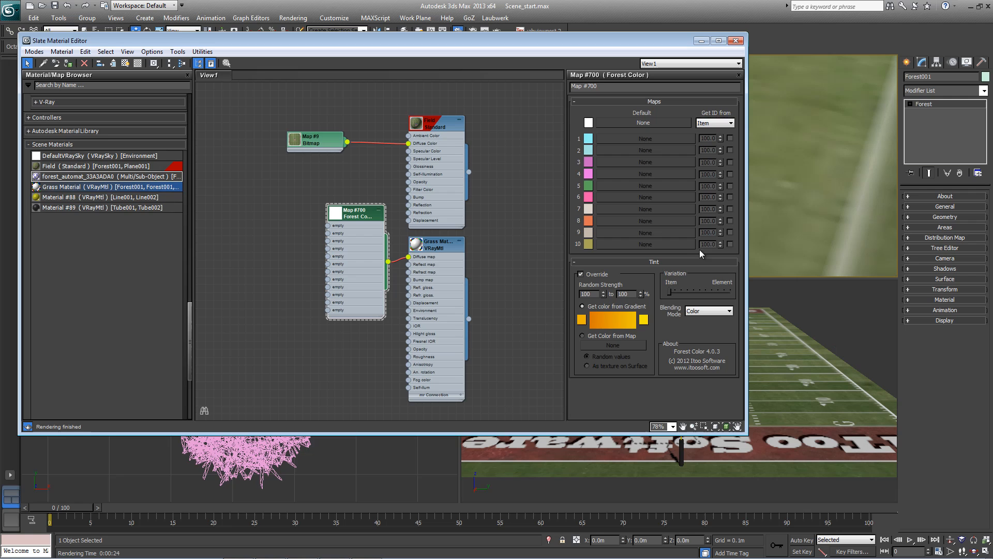
{"action": "mouse_move", "coordinate": [619, 308]}
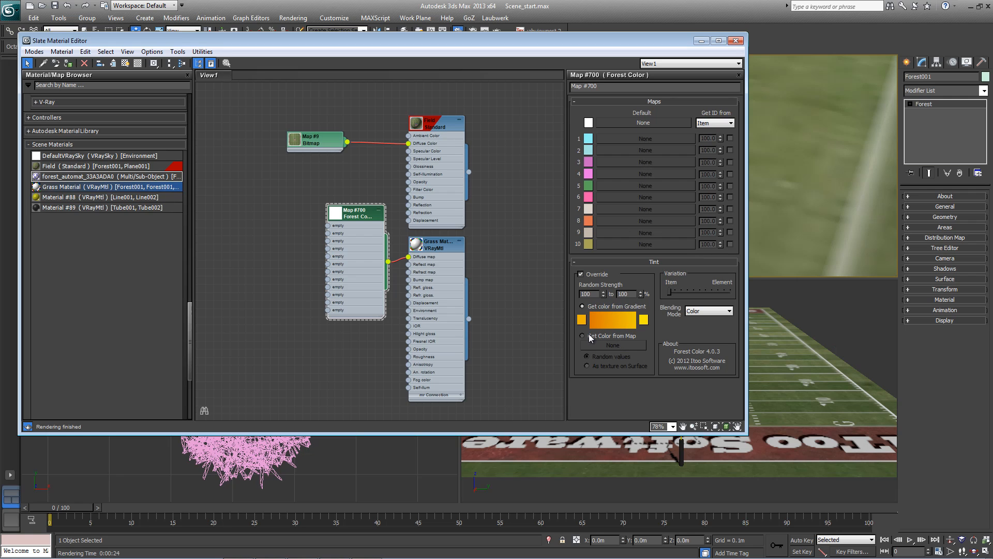
{"action": "left_click", "coordinate": [582, 336]}
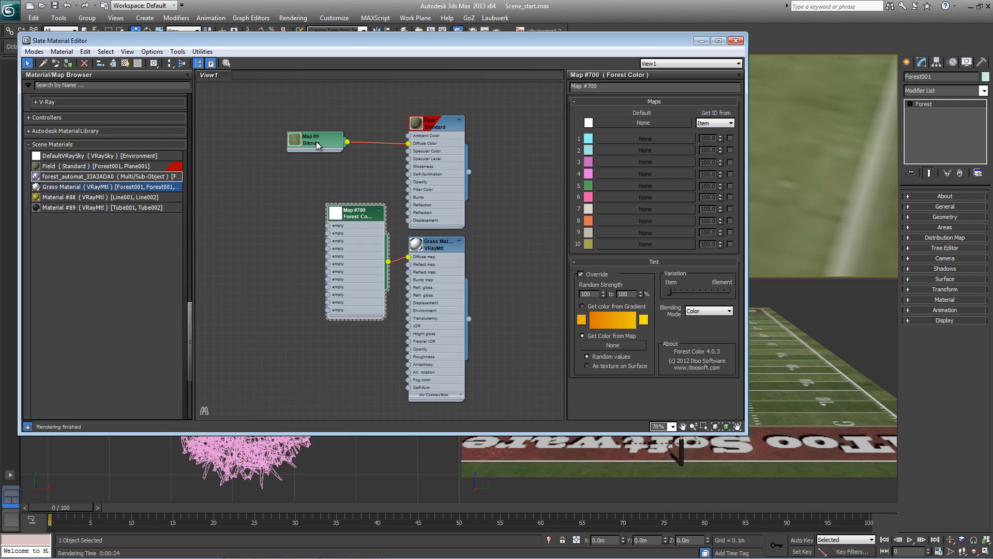
{"action": "left_click_drag", "start_coordinate": [316, 143], "coordinate": [259, 143]}
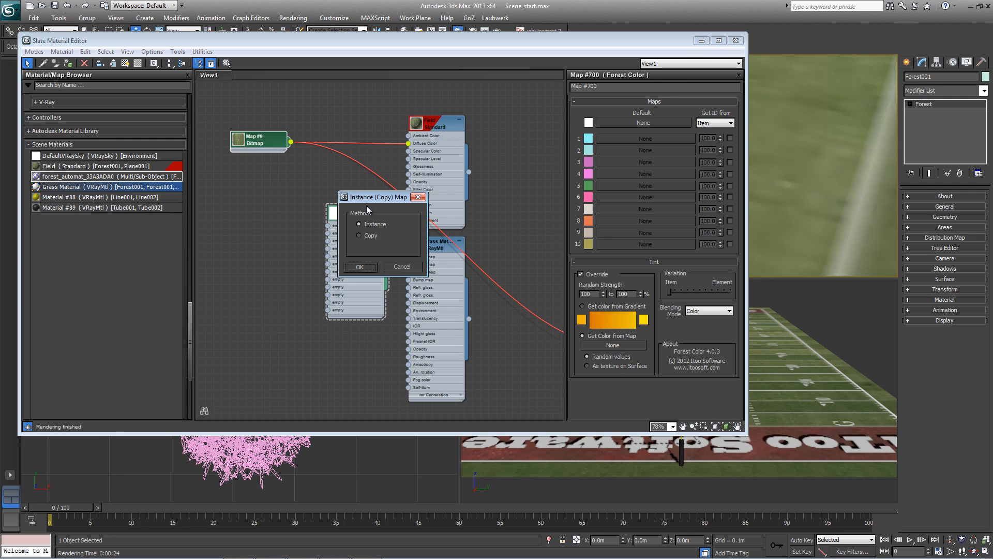
{"action": "left_click", "coordinate": [360, 267]}
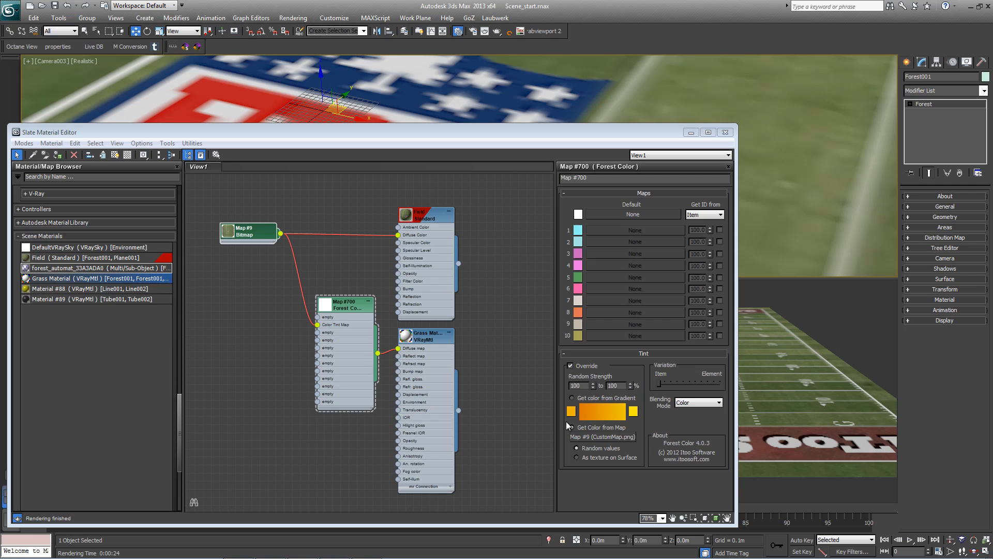
{"action": "mouse_move", "coordinate": [591, 448]}
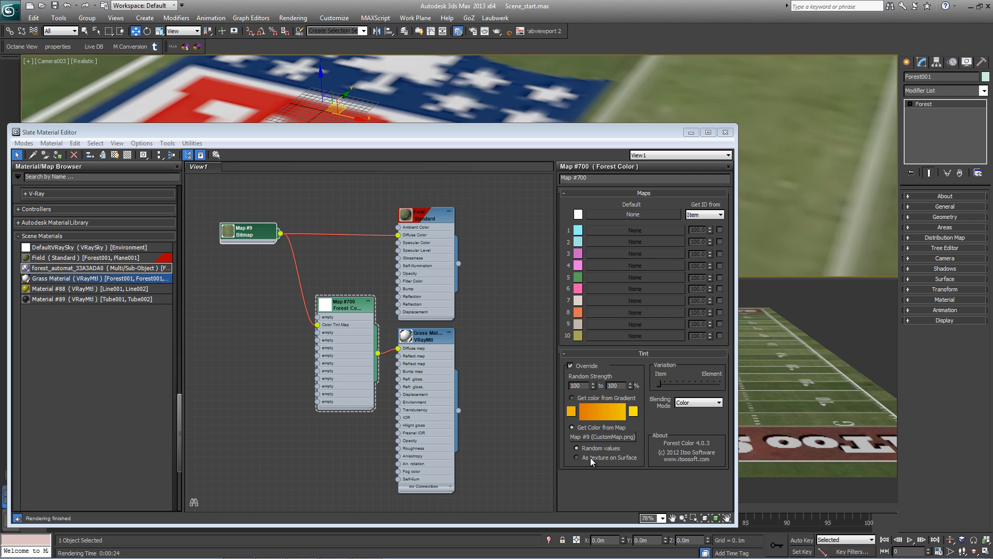
- Set Forest Color to As texture on Surface and choose a tint blending mode
{"action": "left_click", "coordinate": [575, 457]}
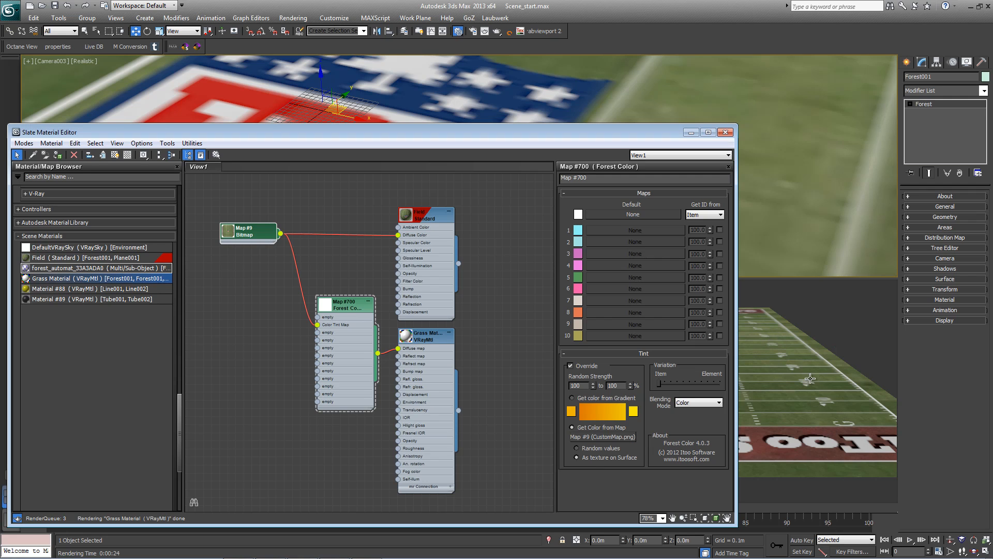
{"action": "mouse_move", "coordinate": [775, 378]}
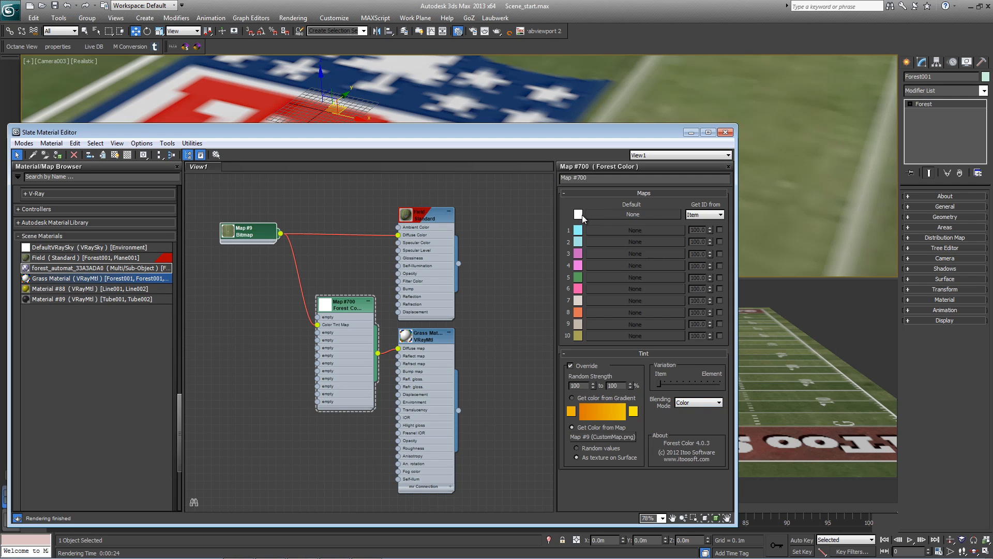
{"action": "left_click", "coordinate": [697, 402]}
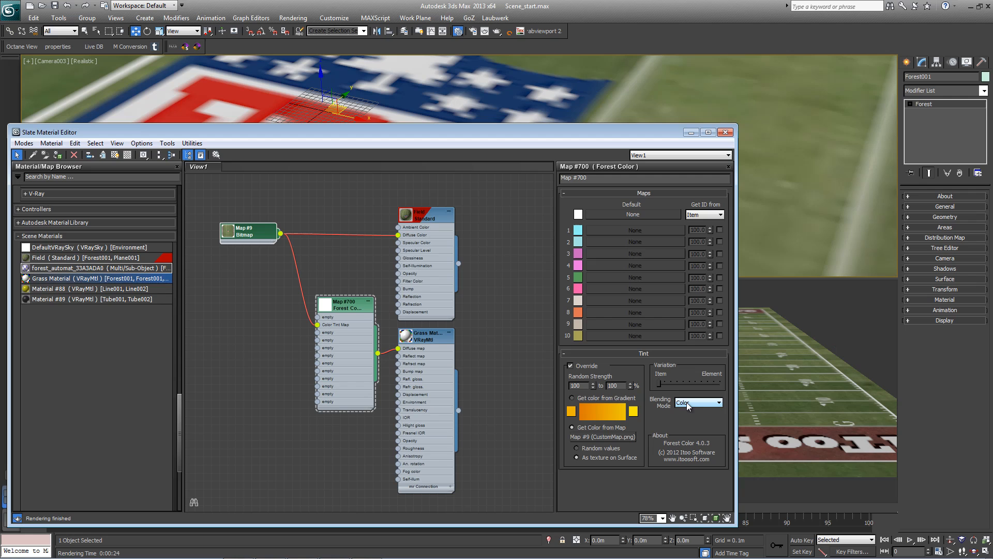
{"action": "mouse_move", "coordinate": [507, 418]}
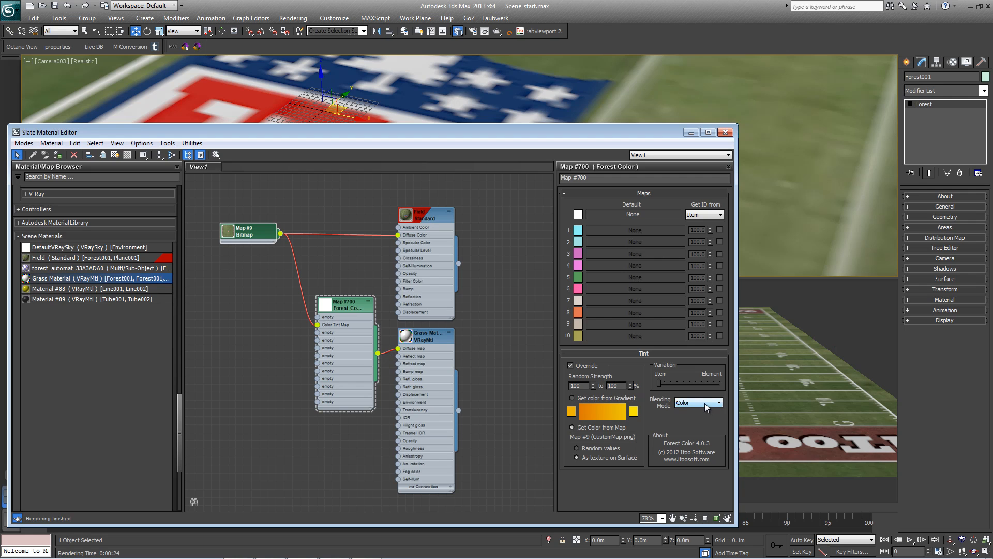
{"action": "left_click", "coordinate": [719, 403]}
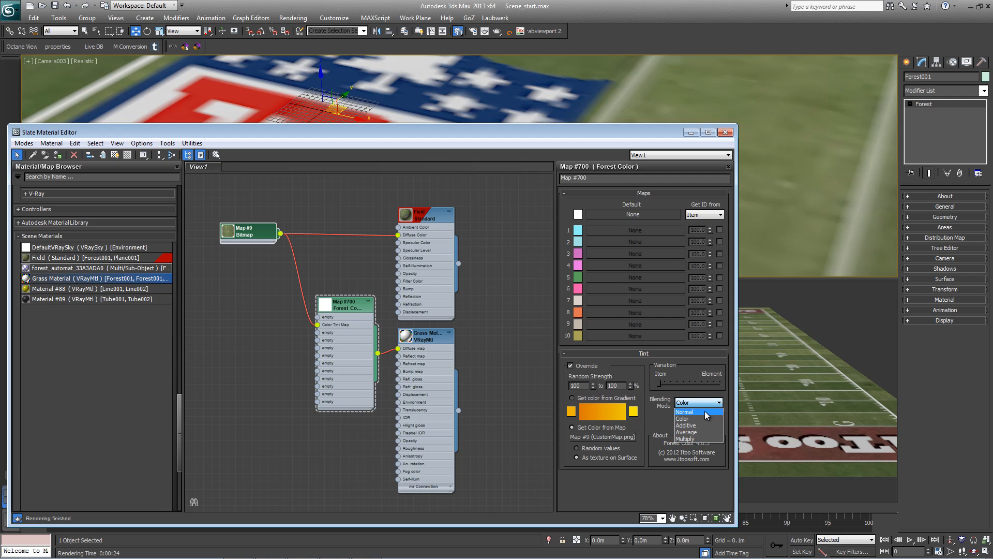
{"action": "left_click", "coordinate": [684, 411]}
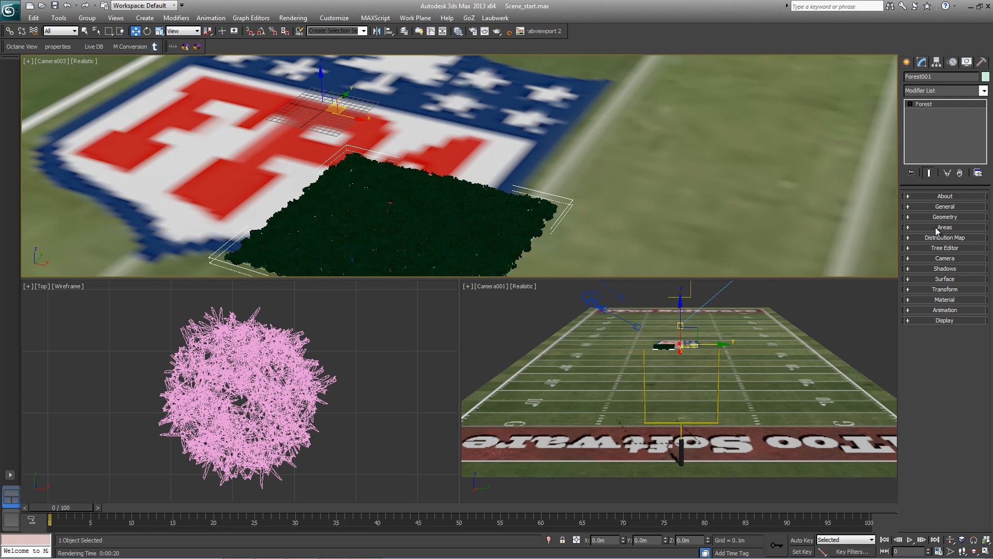
- Make Surface Area the active Forest area so grass covers the whole field
{"action": "left_click", "coordinate": [944, 226]}
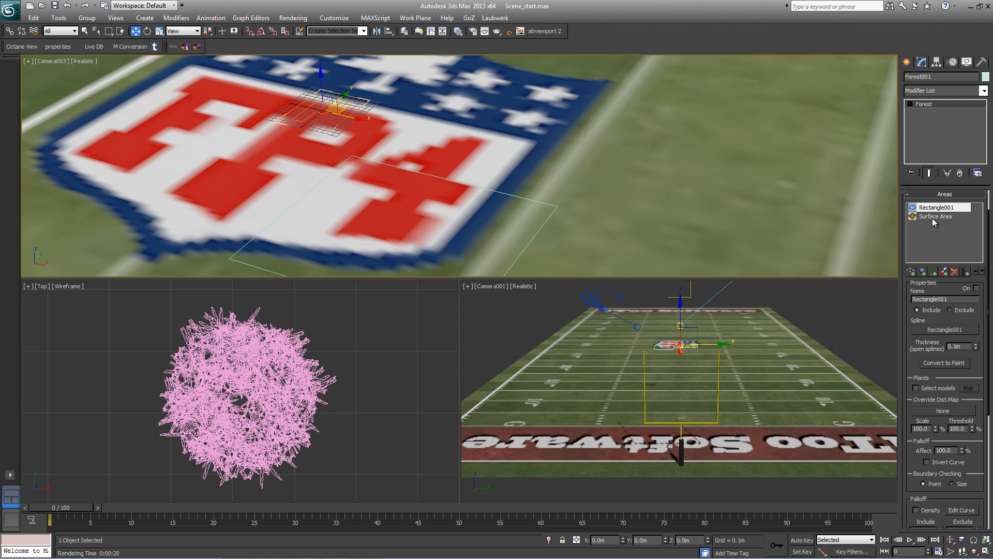
{"action": "left_click", "coordinate": [936, 216]}
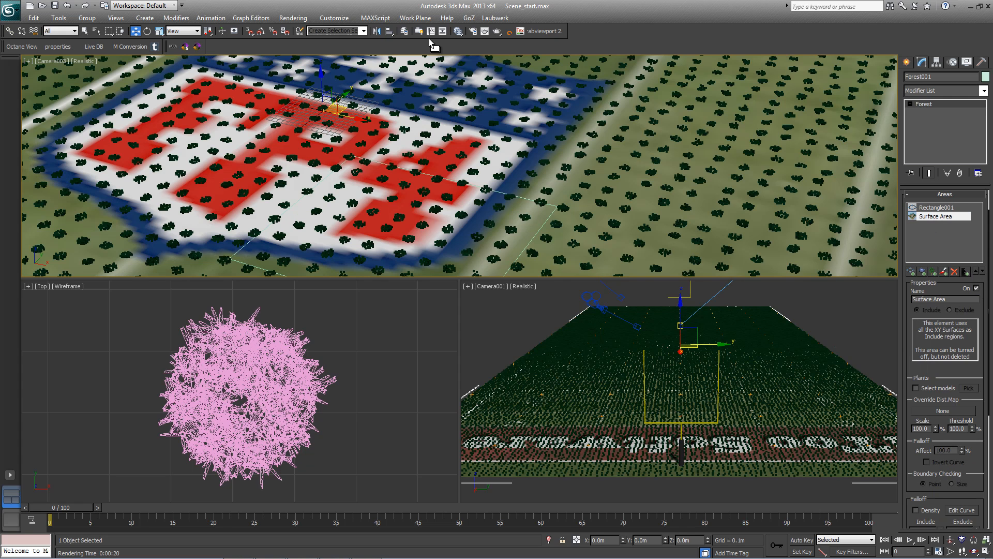